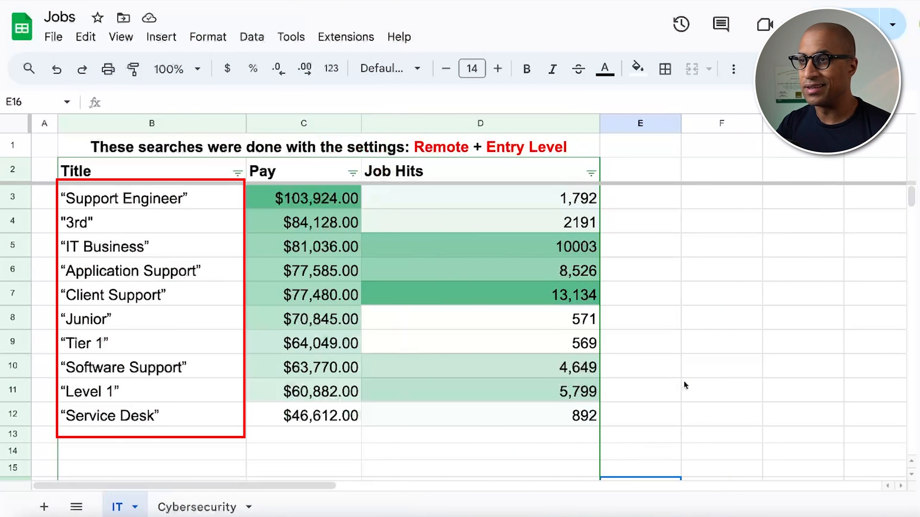
pyautogui.moveTo(537, 368)
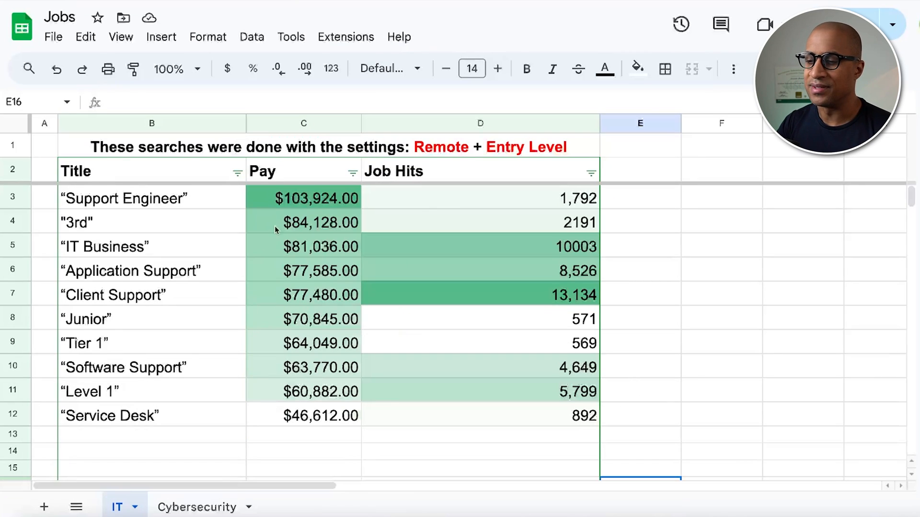
# Switch from the Jobs file to the Entry Level IT Jobs spreadsheet of titles and descriptions.
pyautogui.click(639, 294)
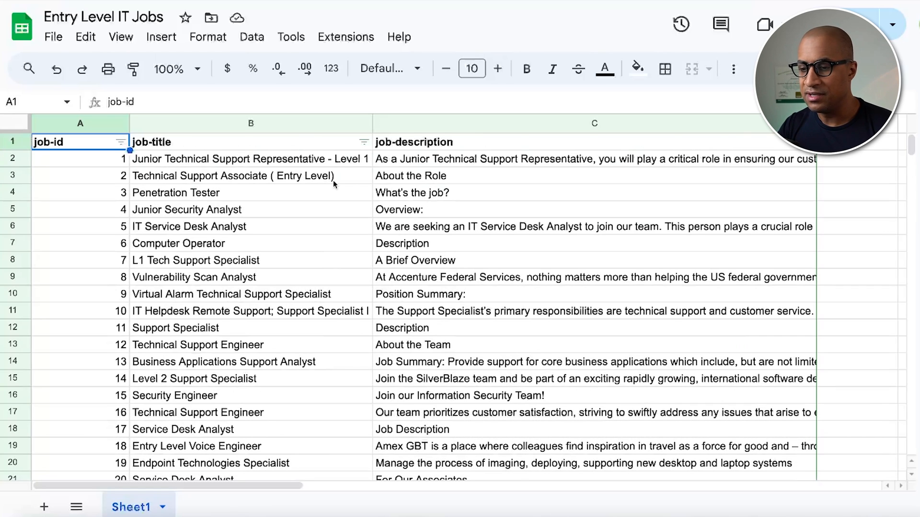
# Scan the job listings, then bring up sort and filter options for the job-title column.
pyautogui.click(250, 159)
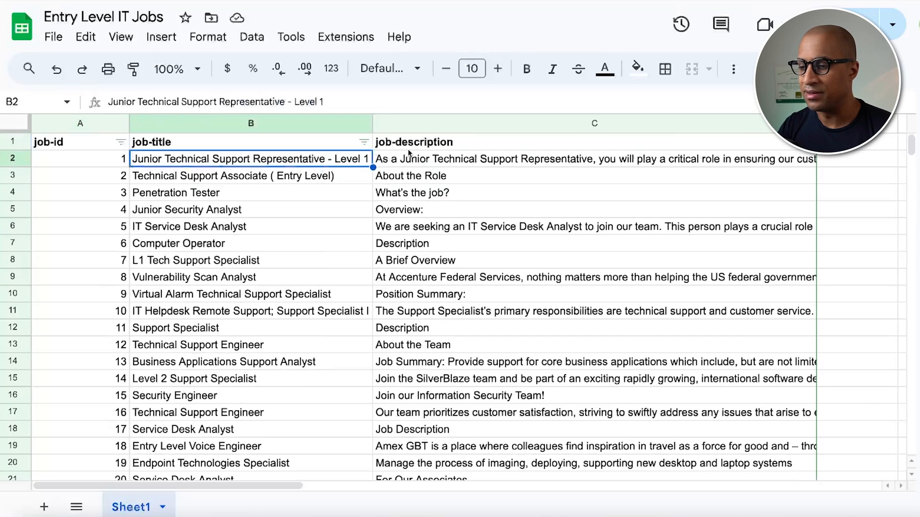
pyautogui.click(593, 158)
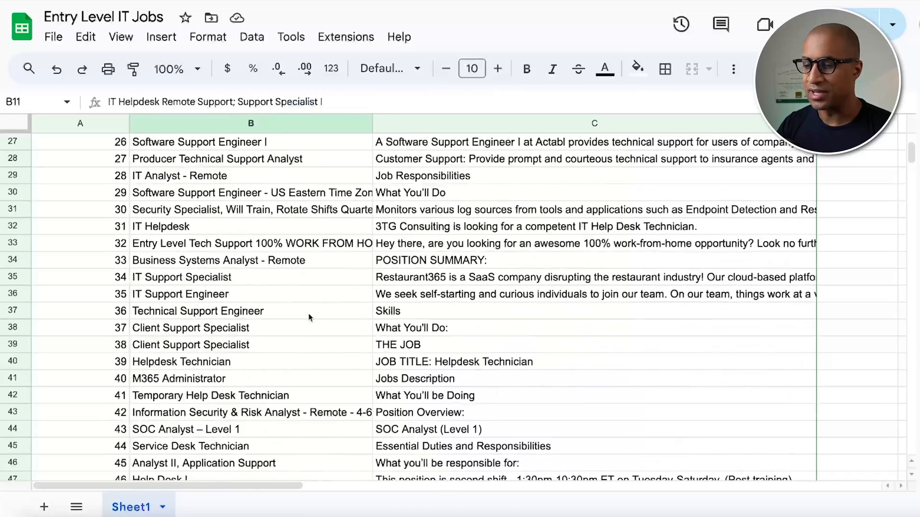
pyautogui.scroll(-3)
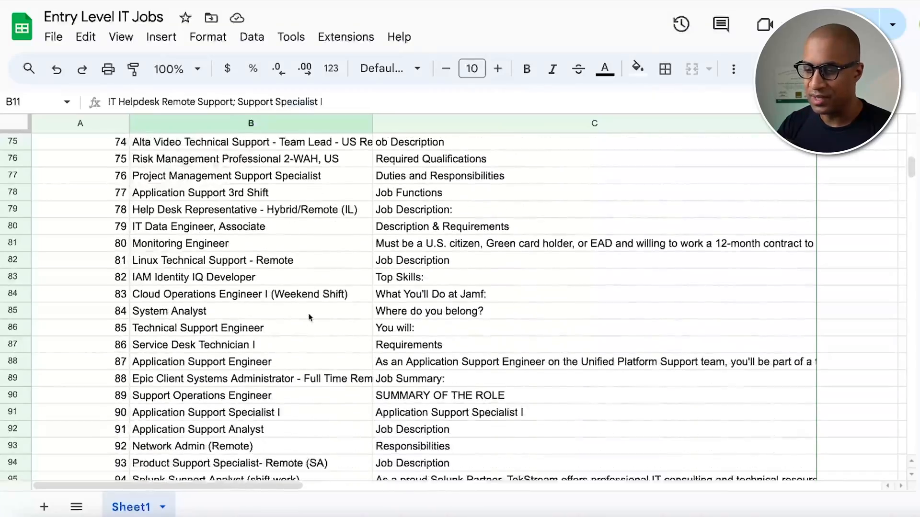
pyautogui.scroll(3)
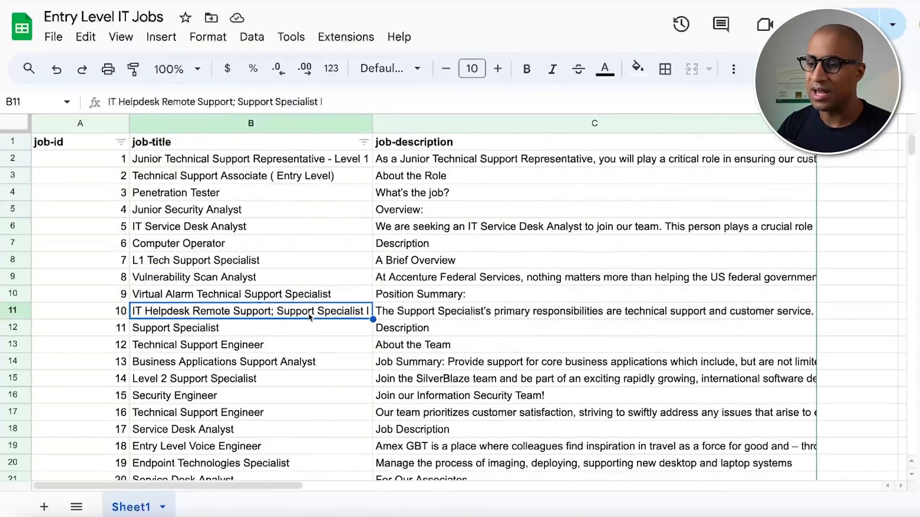
pyautogui.click(362, 142)
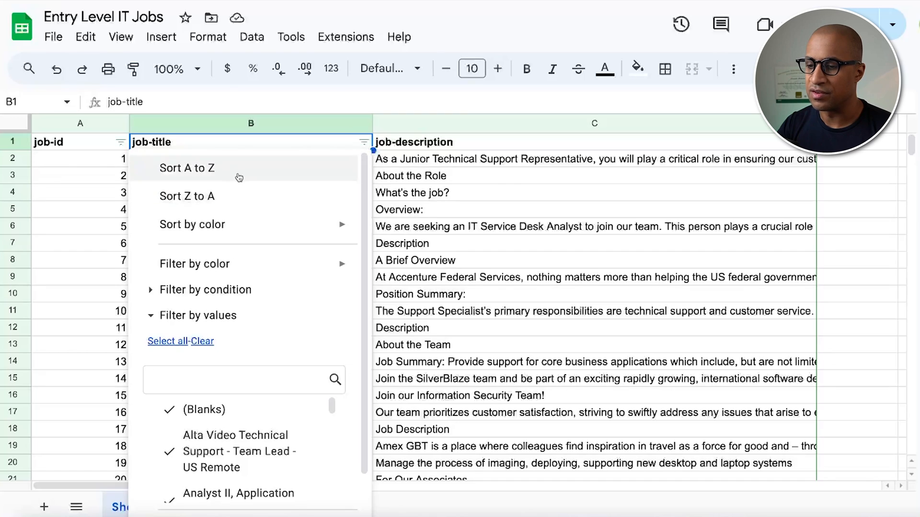
# Sort job listings A to Z by title and review them down past Business Systems Analyst.
pyautogui.click(186, 168)
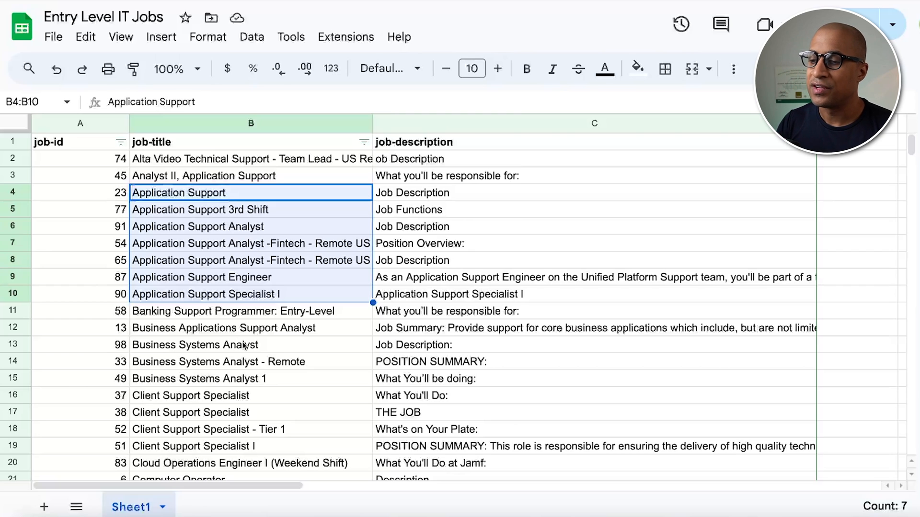
pyautogui.click(117, 507)
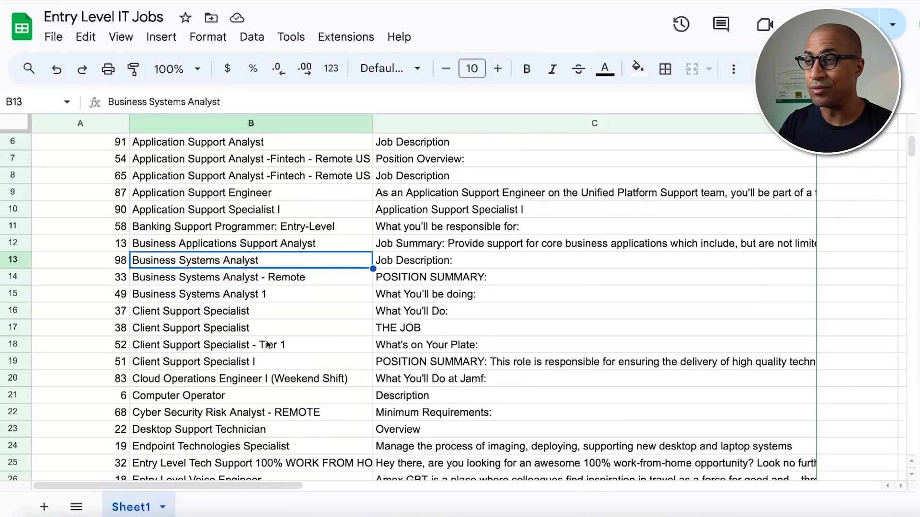
pyautogui.scroll(-3)
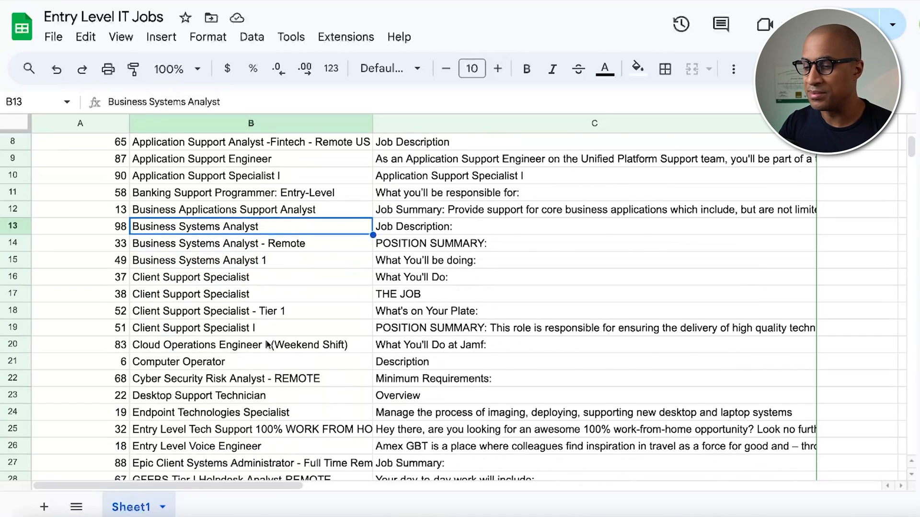
pyautogui.scroll(-3)
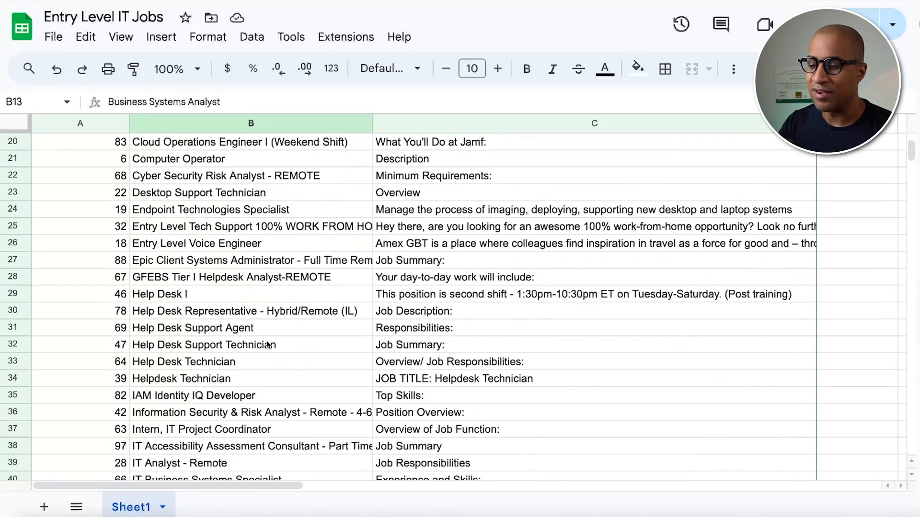
pyautogui.scroll(-3)
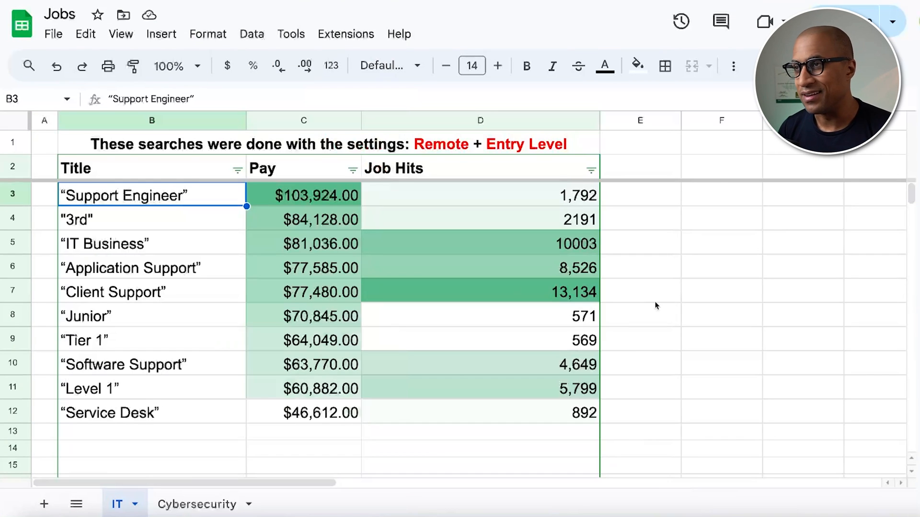
pyautogui.moveTo(66, 182)
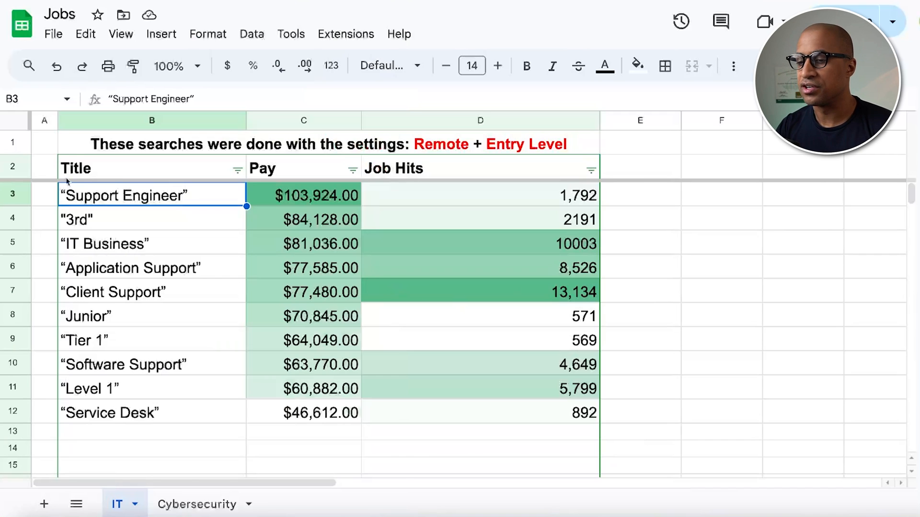
# Switch from the IT sheet to the Indeed results for the "Support Engineer" search.
pyautogui.click(151, 218)
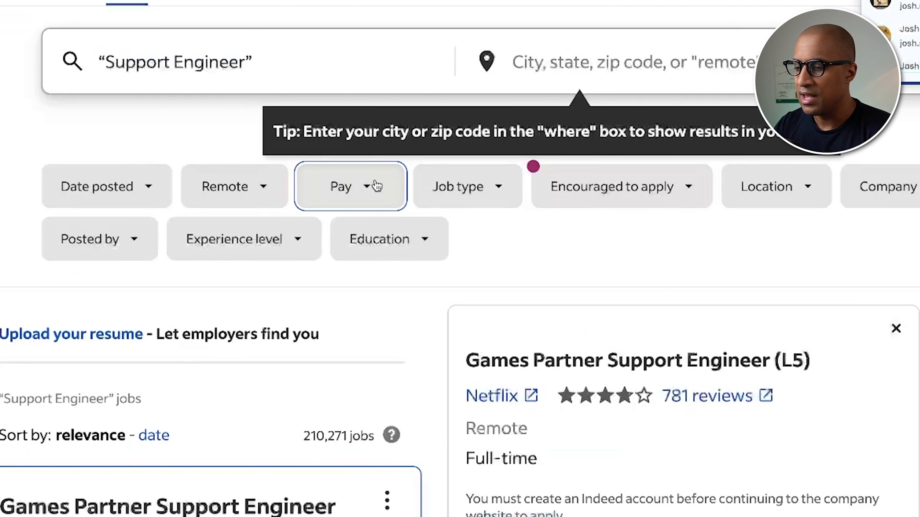
# Show Indeed's pay brackets for Support Engineer jobs, $70,000+ through $140,000+ with counts.
pyautogui.click(349, 187)
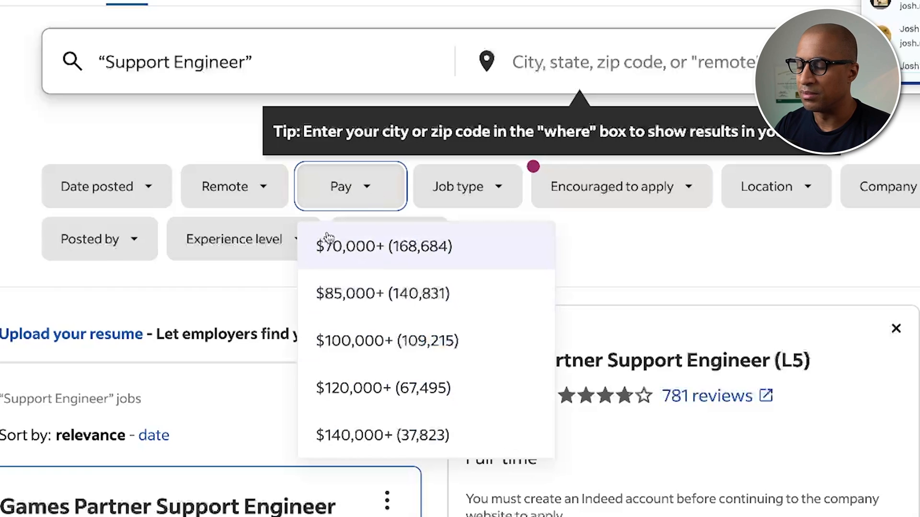
pyautogui.moveTo(441, 423)
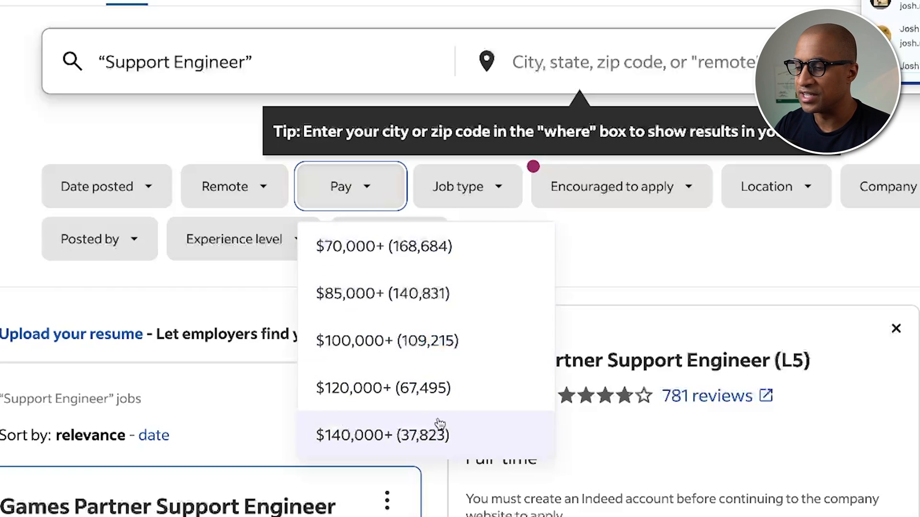
pyautogui.moveTo(358, 246)
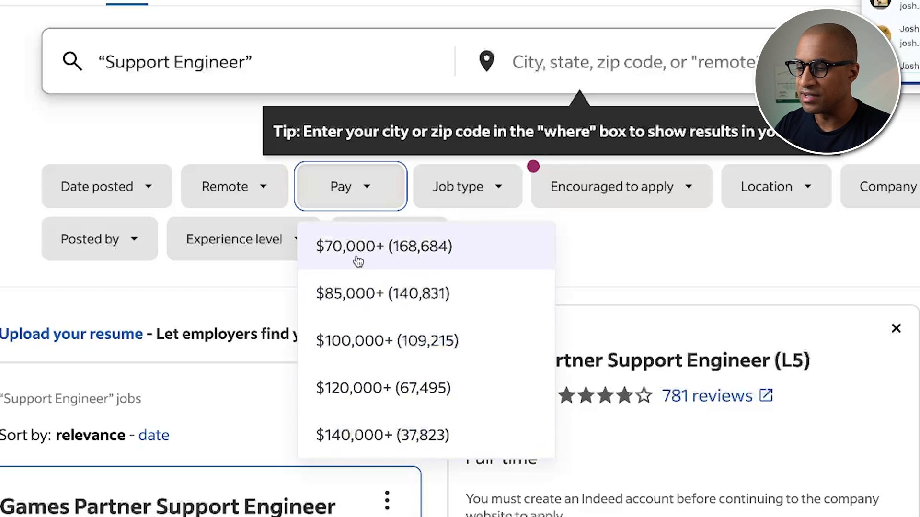
pyautogui.moveTo(420, 258)
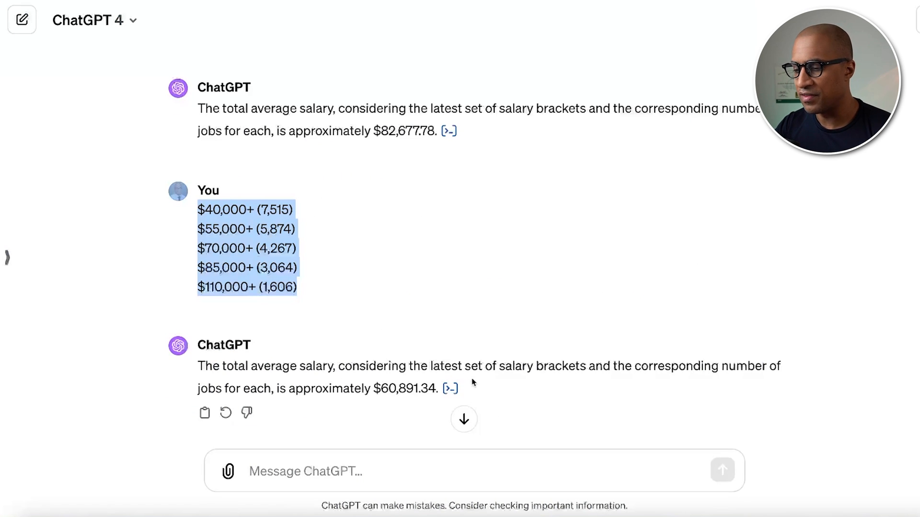
# Review ChatGPT's Python code behind the average salary answer, then close the analysis.
pyautogui.click(448, 388)
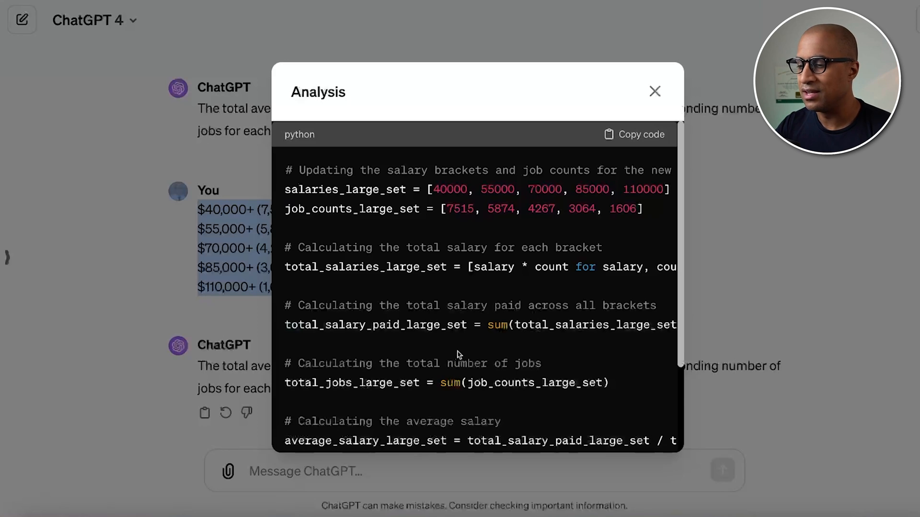
pyautogui.scroll(-3)
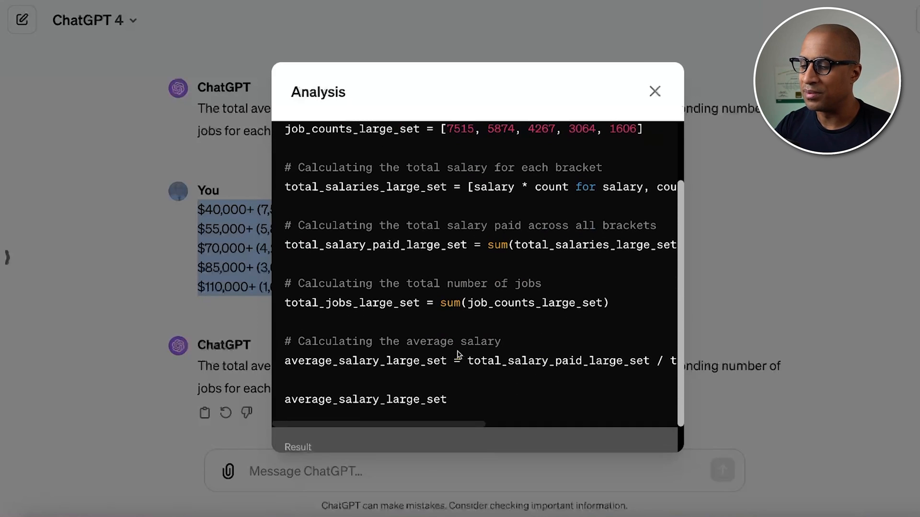
pyautogui.scroll(3)
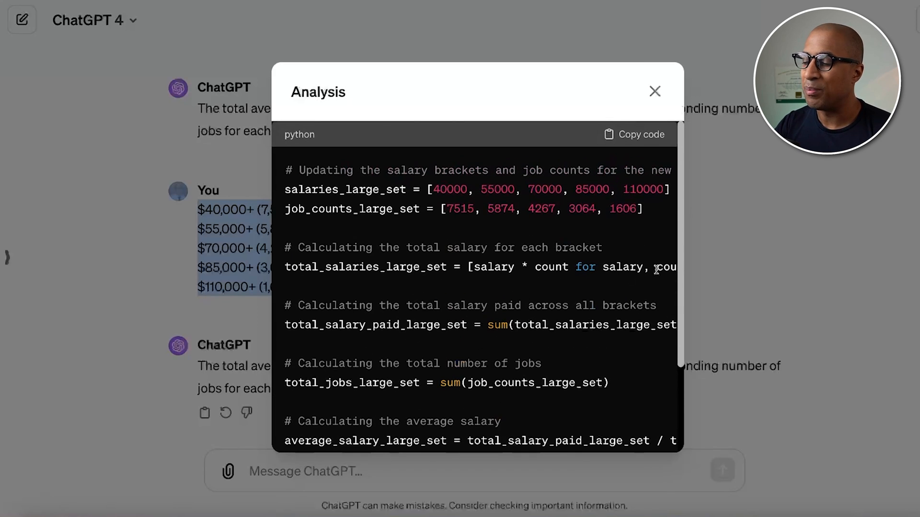
pyautogui.click(654, 92)
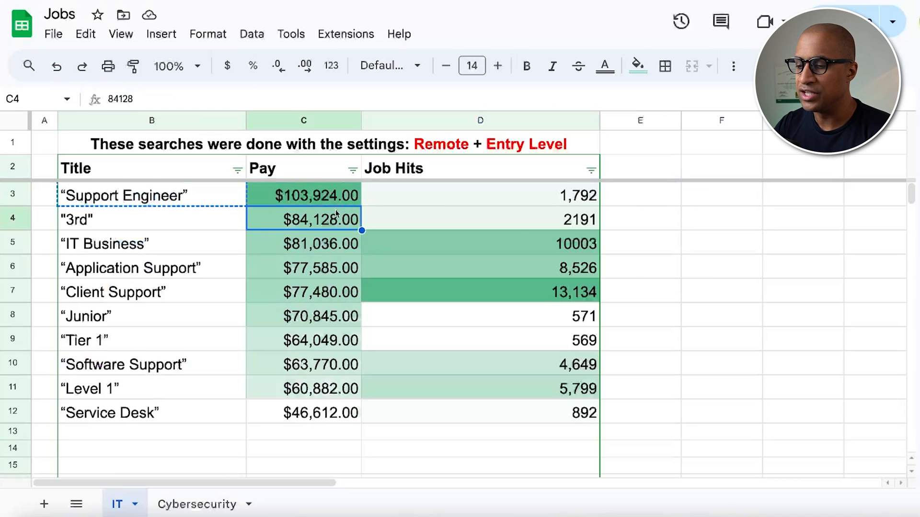
# Review the Pay-sorted IT search terms including Service Desk, then move to the Indeed results.
pyautogui.click(721, 411)
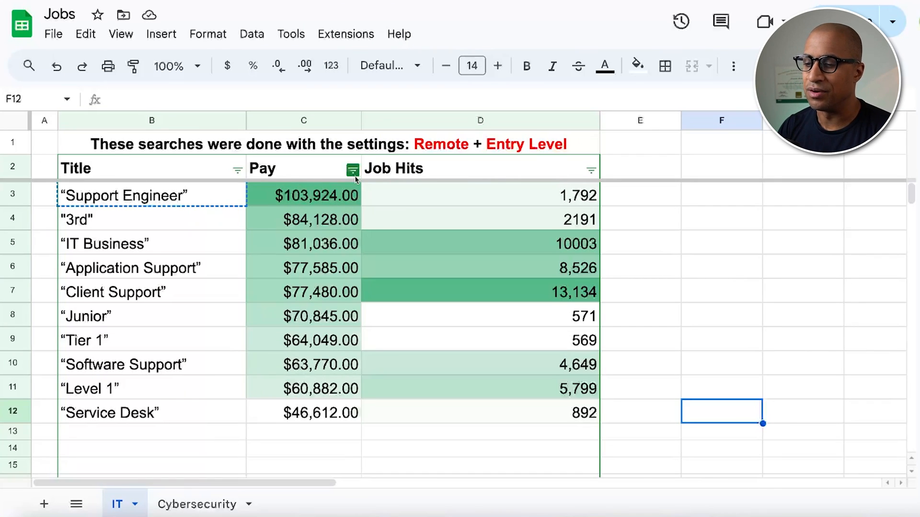
pyautogui.click(304, 195)
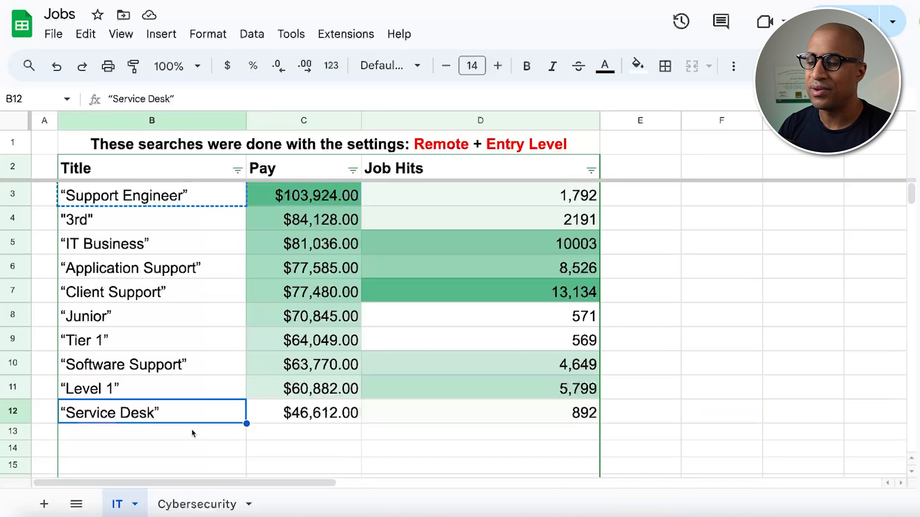
pyautogui.click(153, 431)
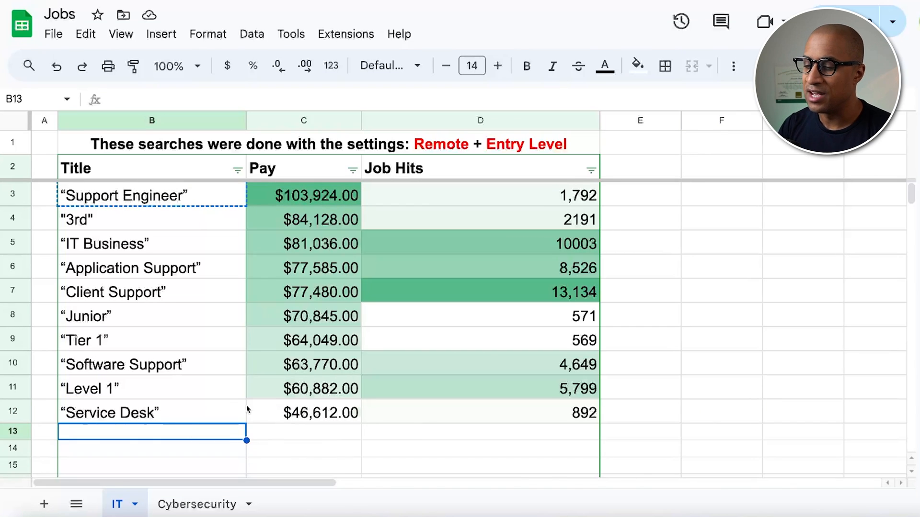
pyautogui.click(152, 411)
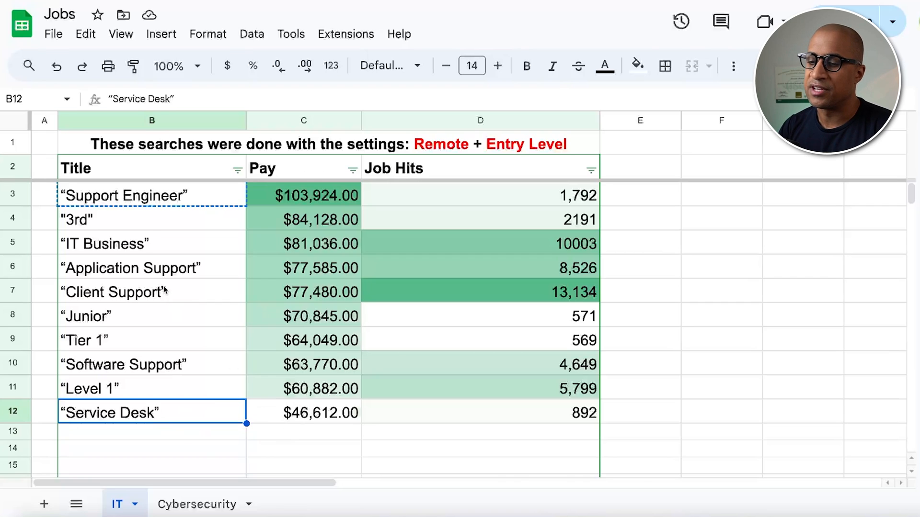
pyautogui.click(151, 220)
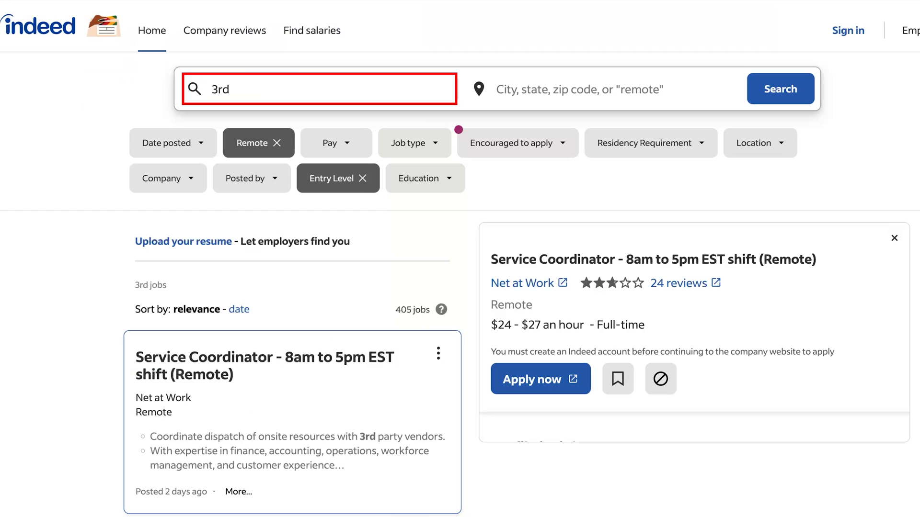
# Scroll through Indeed's remote entry-level job cards for the "3rd" search term.
pyautogui.scroll(-3)
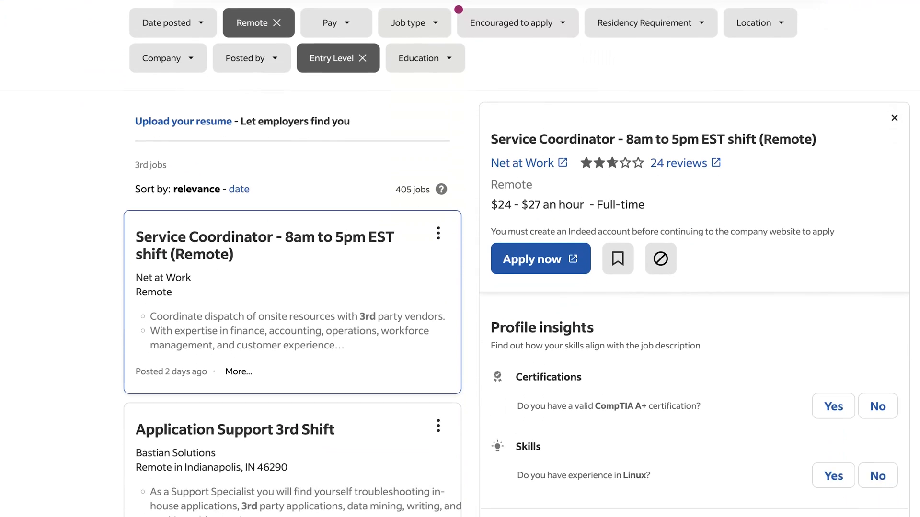
pyautogui.scroll(-3)
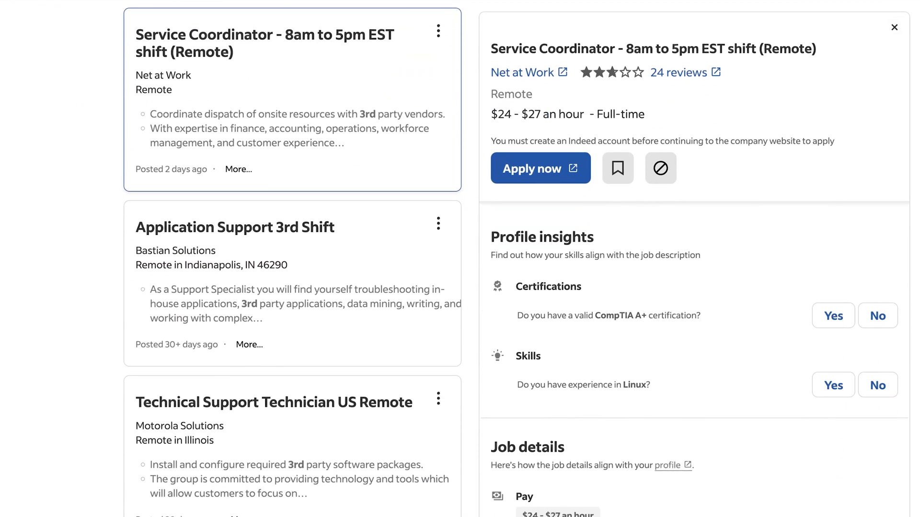
pyautogui.scroll(-3)
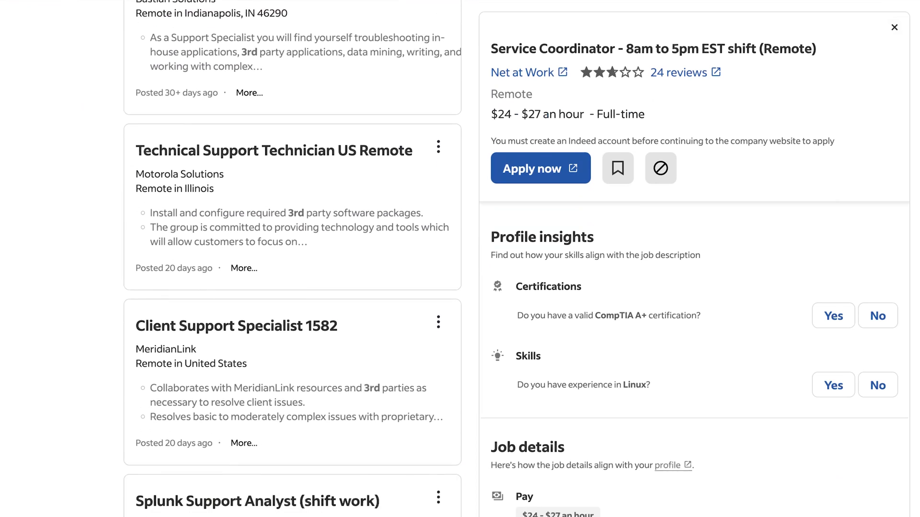
pyautogui.scroll(-3)
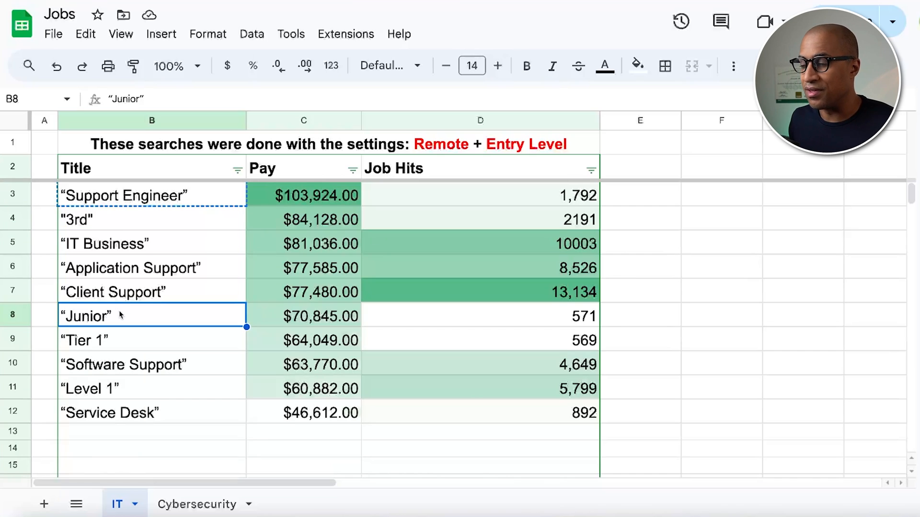
# Check the four Client Support Specialist titles in Entry Level IT Jobs, then return to Jobs.
pyautogui.click(116, 292)
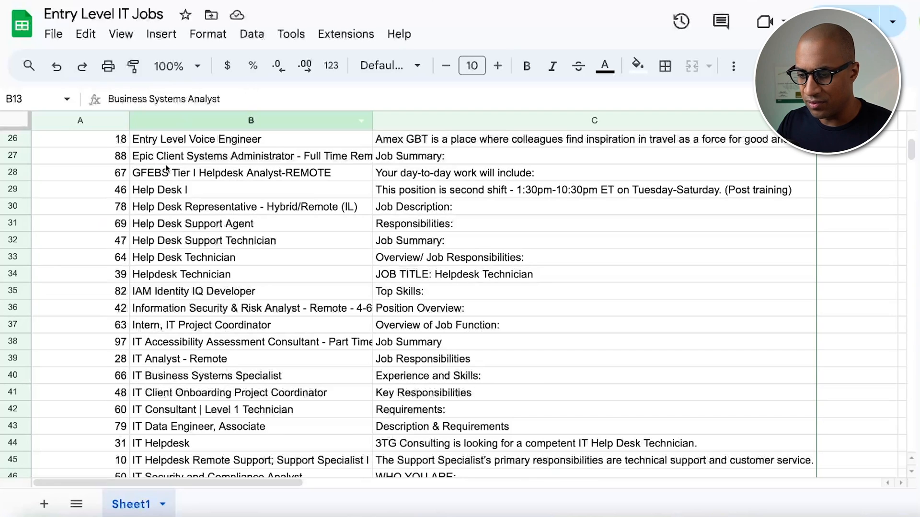
pyautogui.scroll(3)
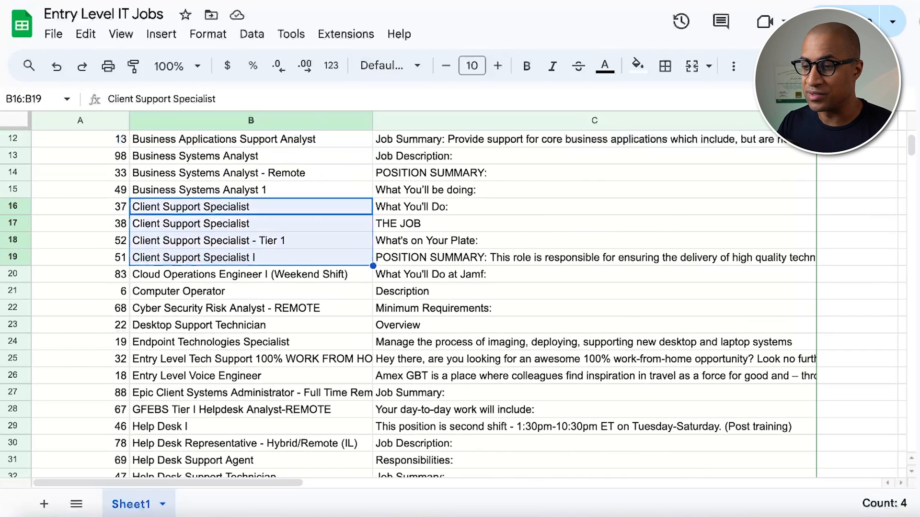
pyautogui.click(118, 504)
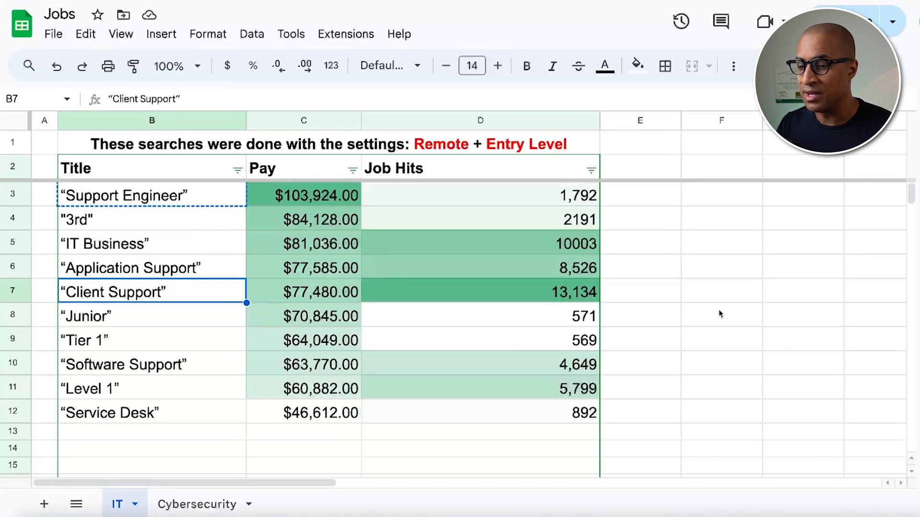
pyautogui.click(88, 388)
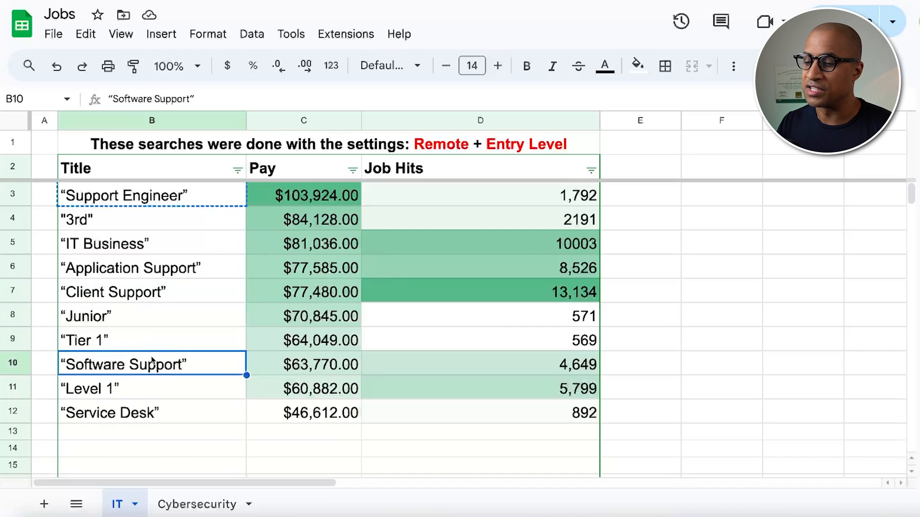
pyautogui.click(152, 269)
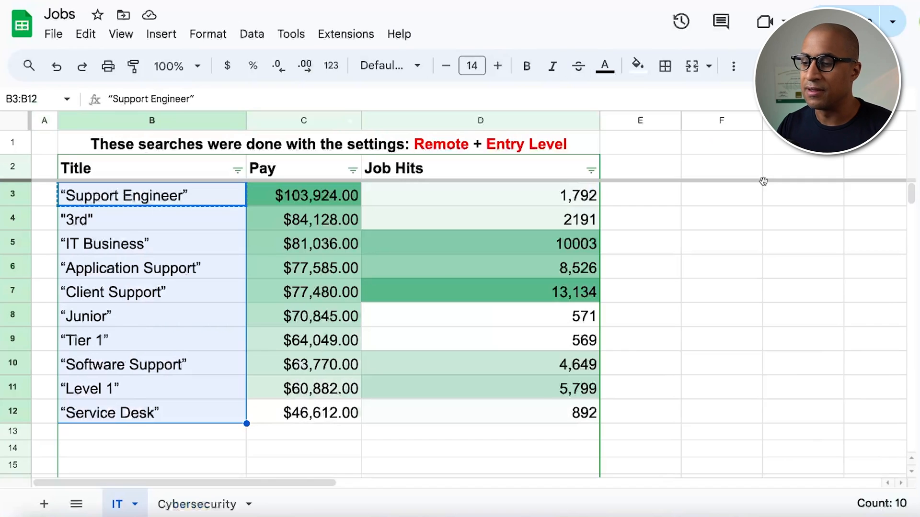
# Sort IT search terms by Job Hits descending, Client Support leading at 13,134, and total the top five.
pyautogui.click(591, 171)
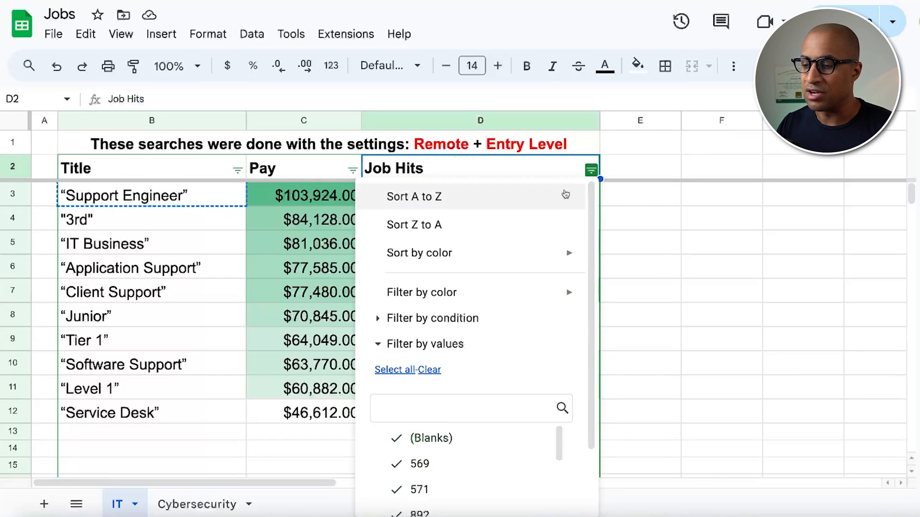
pyautogui.click(414, 224)
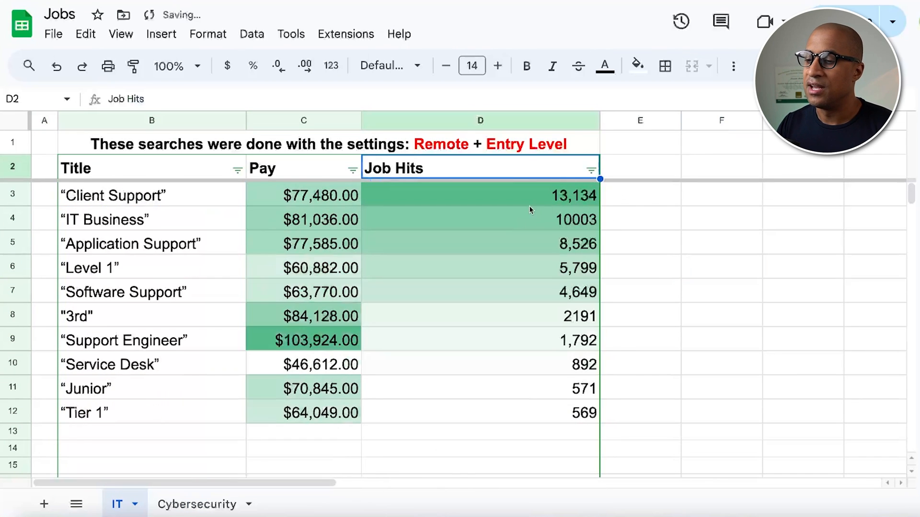
pyautogui.click(480, 196)
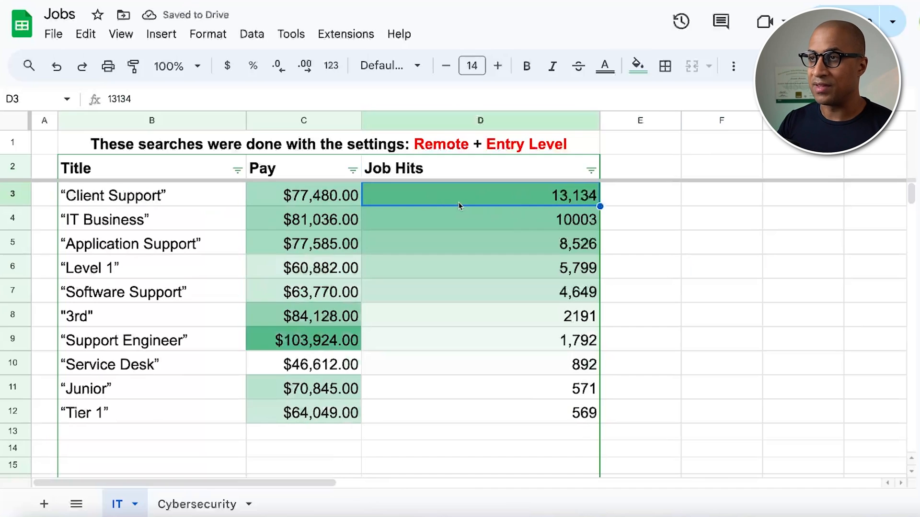
pyautogui.moveTo(215, 221)
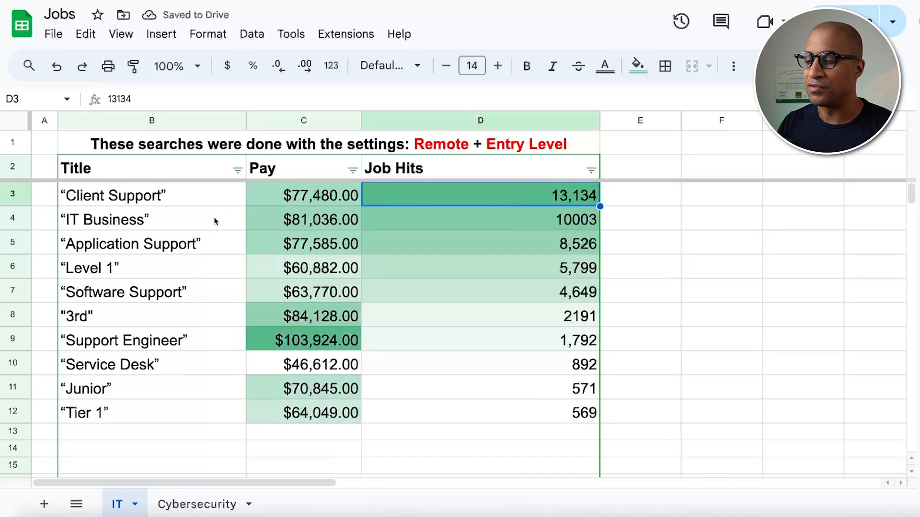
pyautogui.click(152, 196)
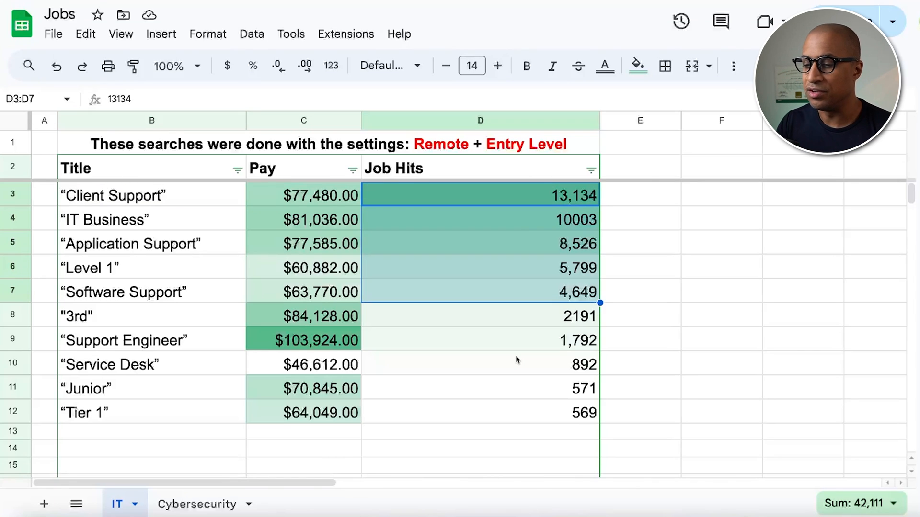
# Sort the Jobs table by Pay Z-to-A, placing Support Engineer at $103,924 on top.
pyautogui.click(352, 170)
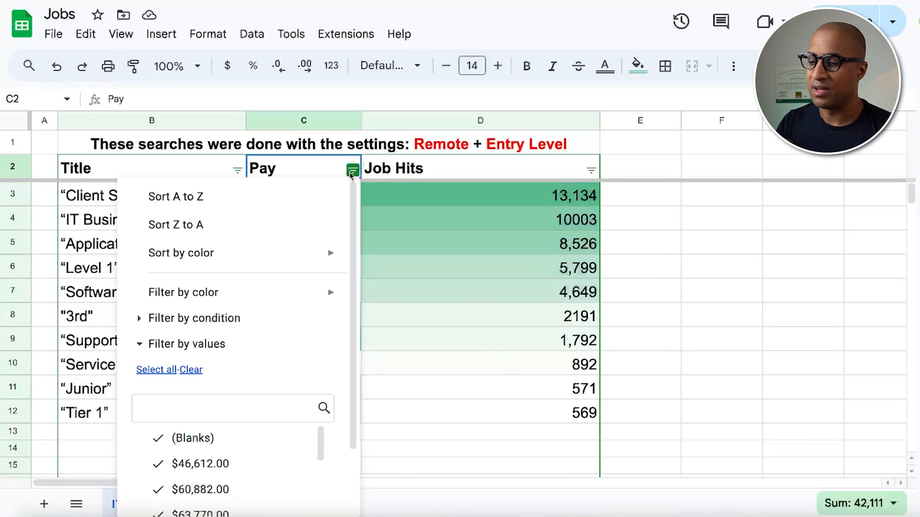
pyautogui.click(174, 224)
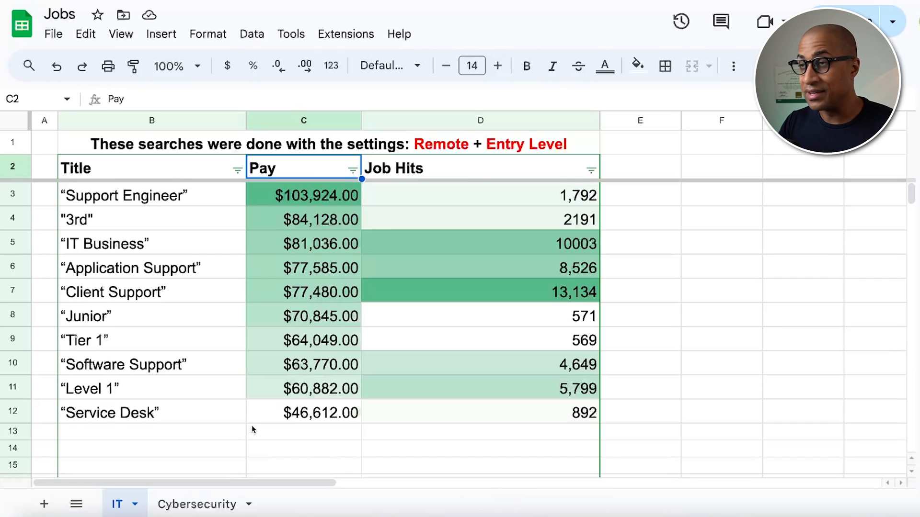
pyautogui.moveTo(195, 415)
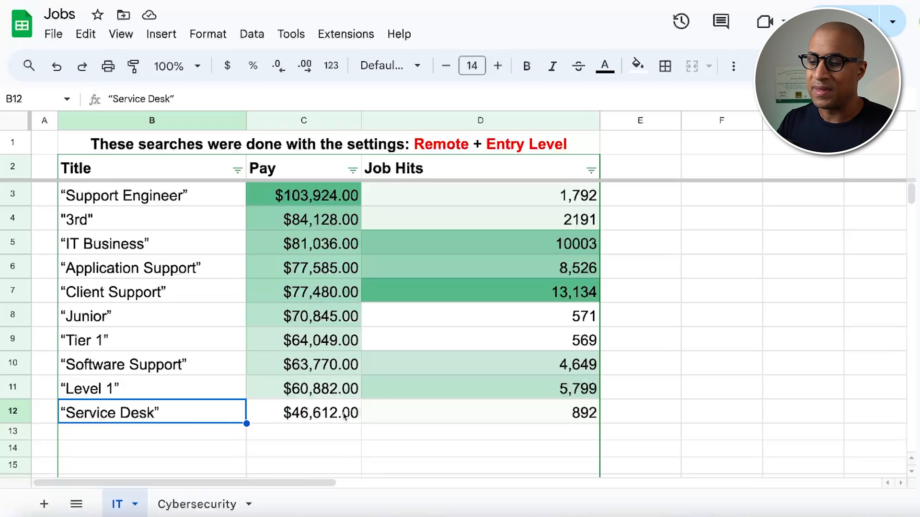
pyautogui.click(479, 412)
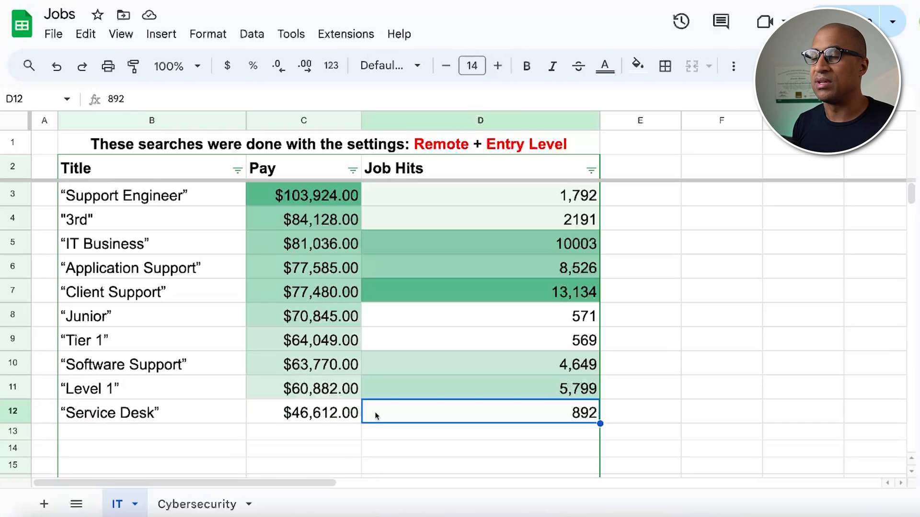